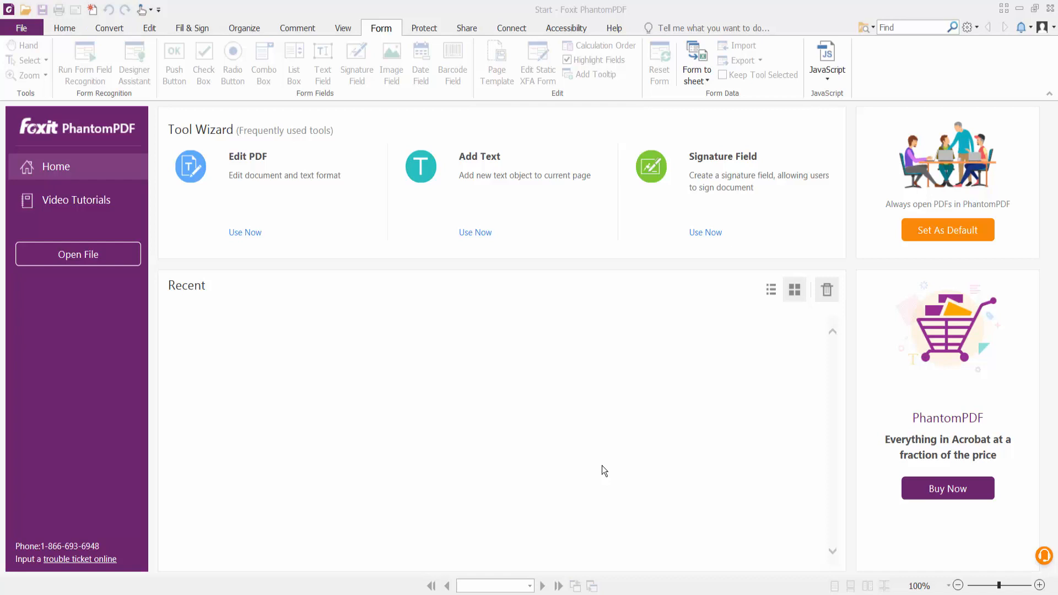
mouse_move(593, 453)
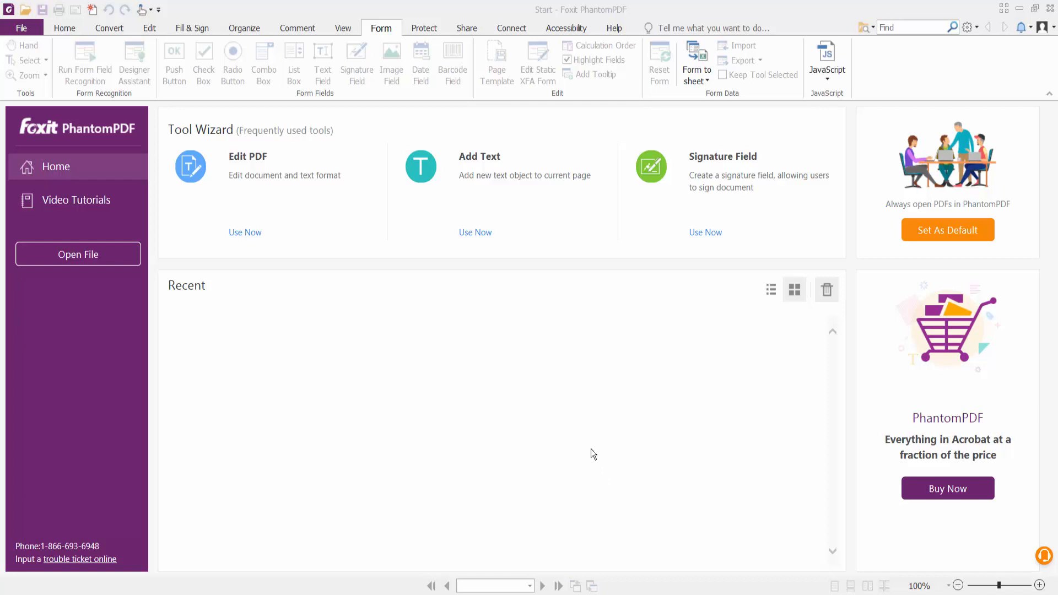
mouse_move(562, 403)
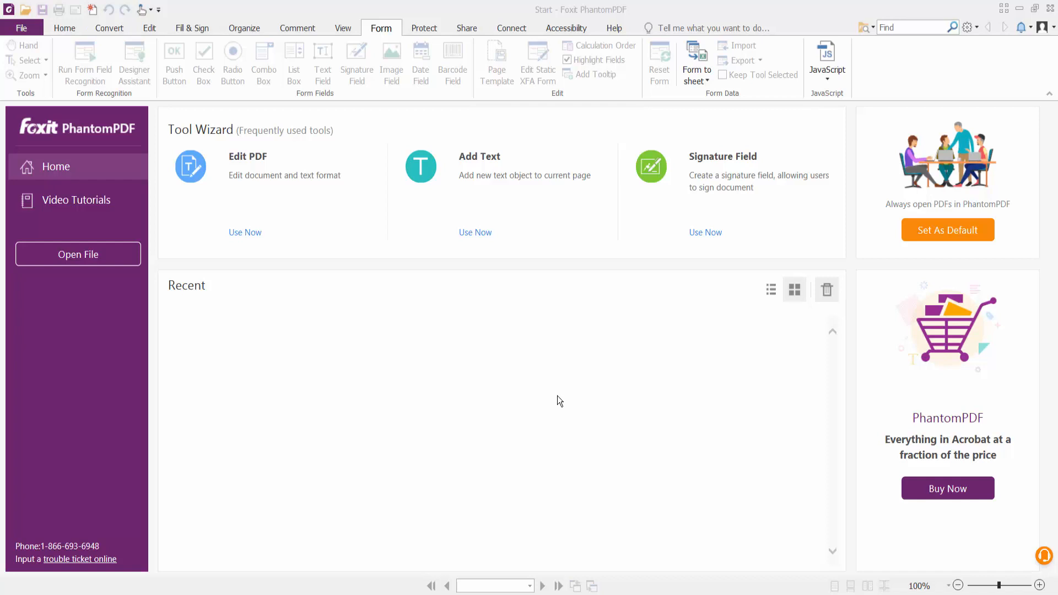
mouse_move(292, 303)
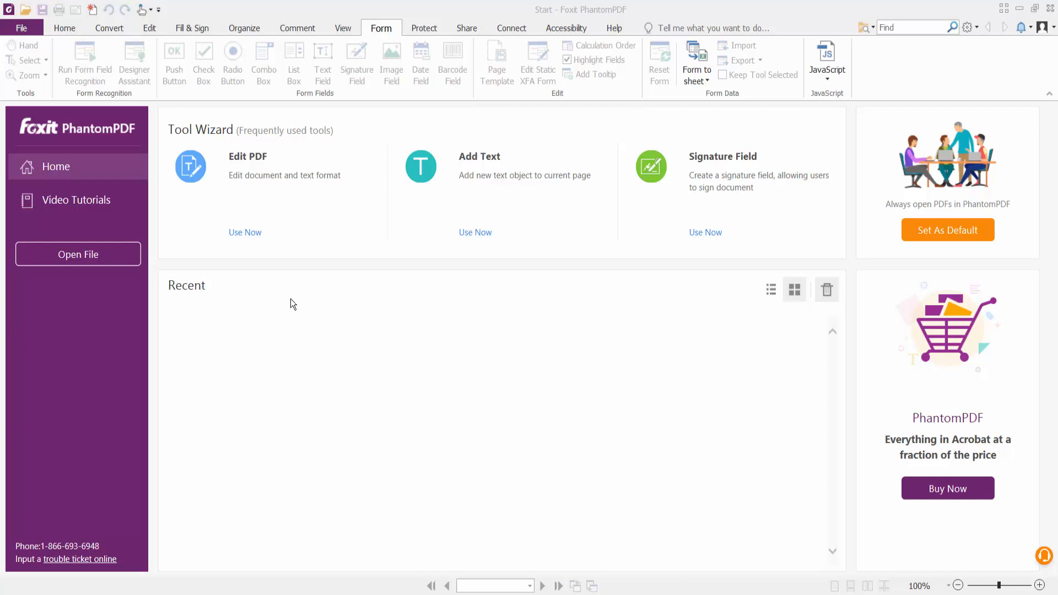
mouse_move(47, 42)
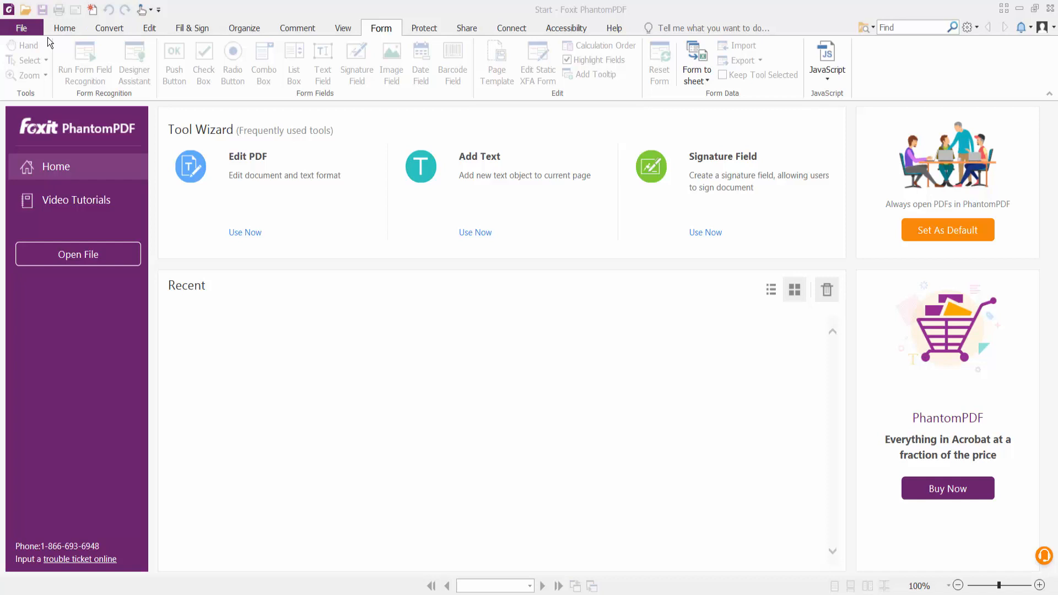
Create a new blank PDF from File > Create > Blank.
left_click(21, 27)
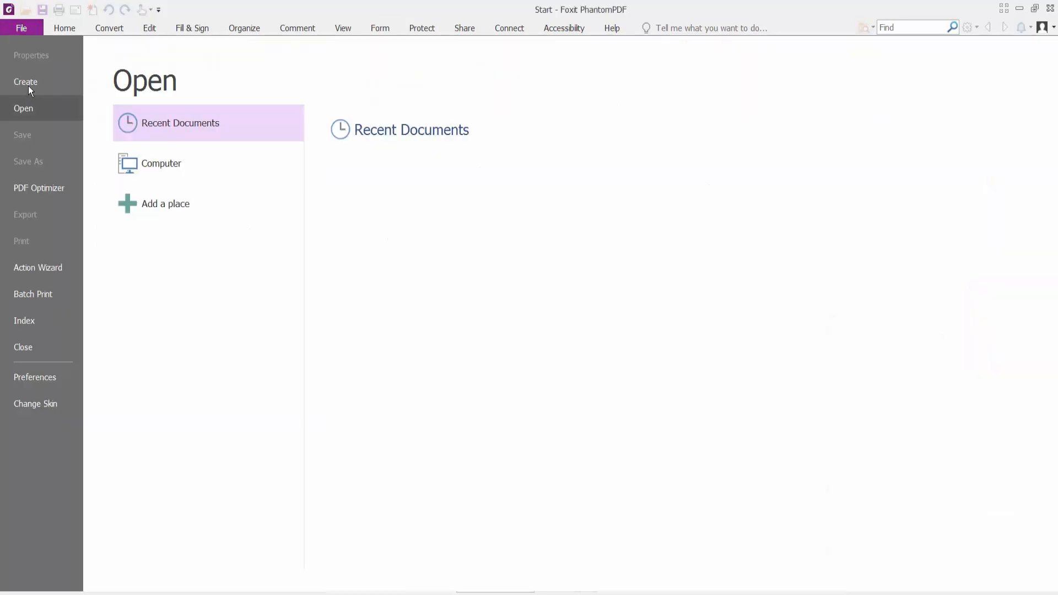
left_click(26, 81)
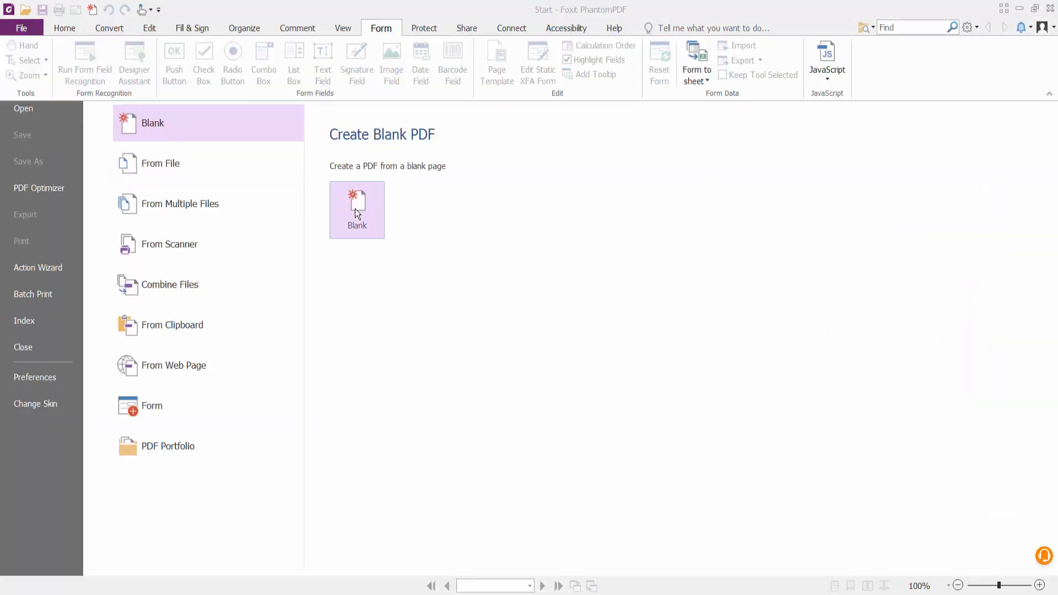
left_click(356, 209)
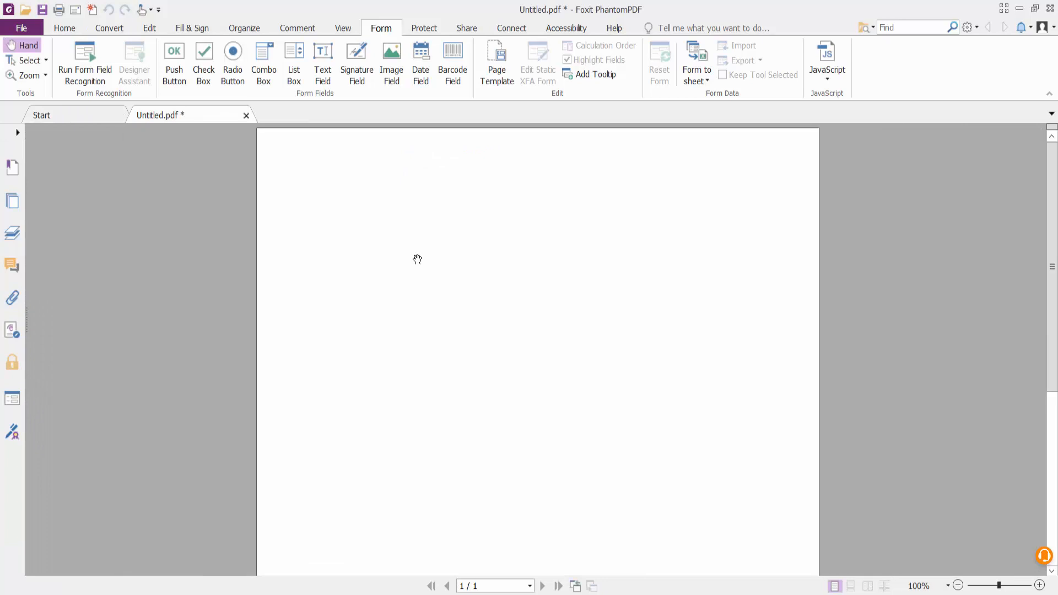
Start adding the Signature_0 signature field on the blank page.
left_click(957, 585)
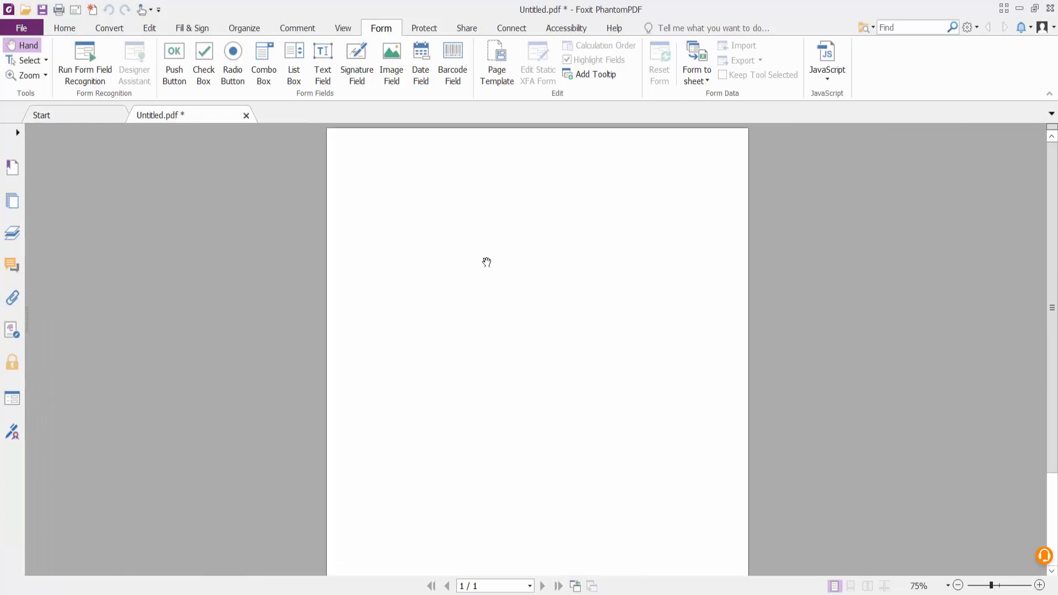
mouse_move(465, 220)
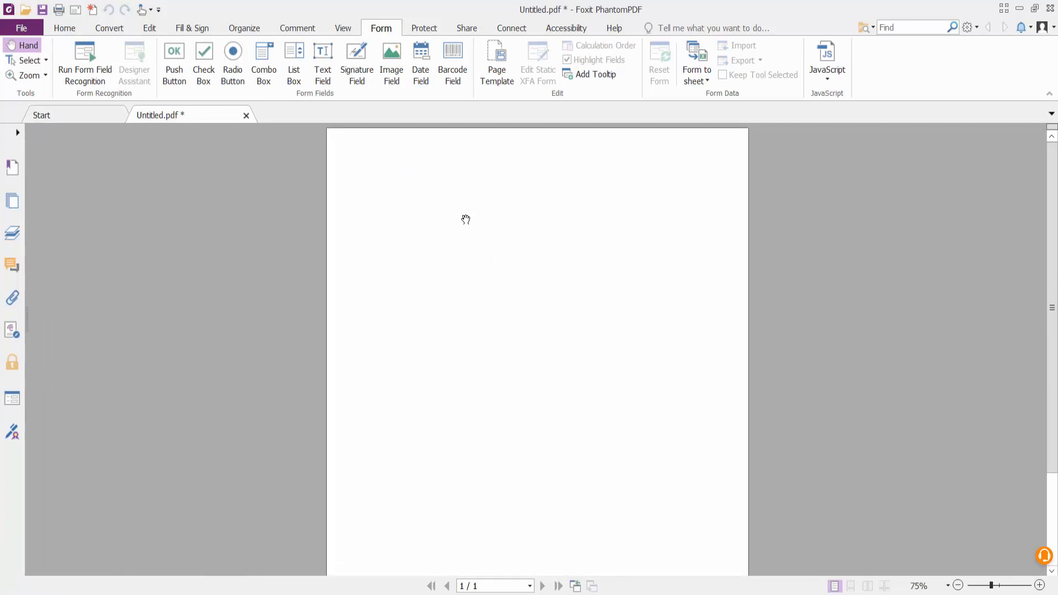
mouse_move(356, 63)
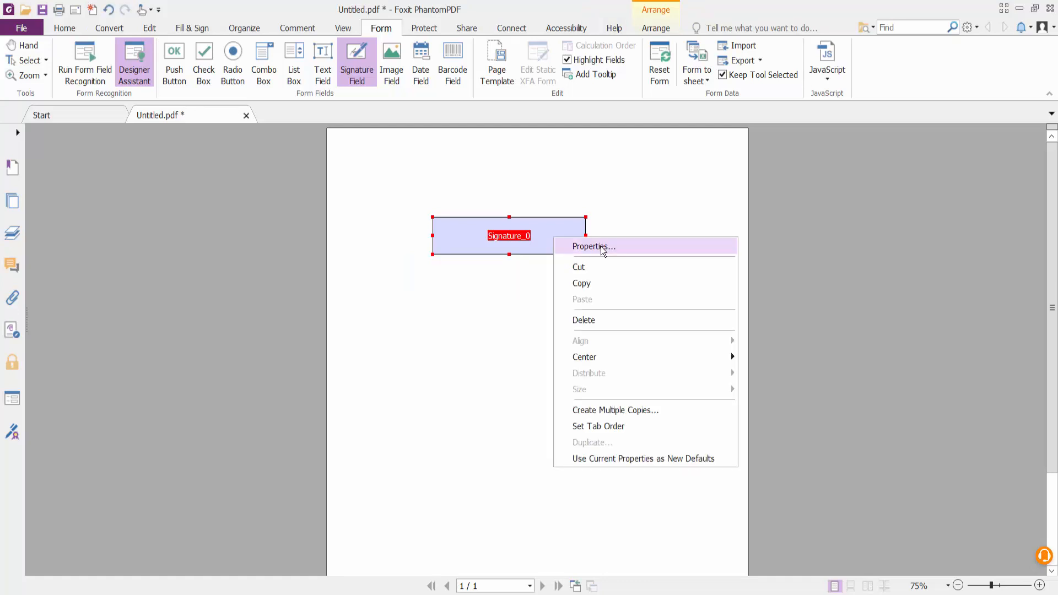
Set the signature field's appearance text colour to blue and close its properties.
left_click(592, 247)
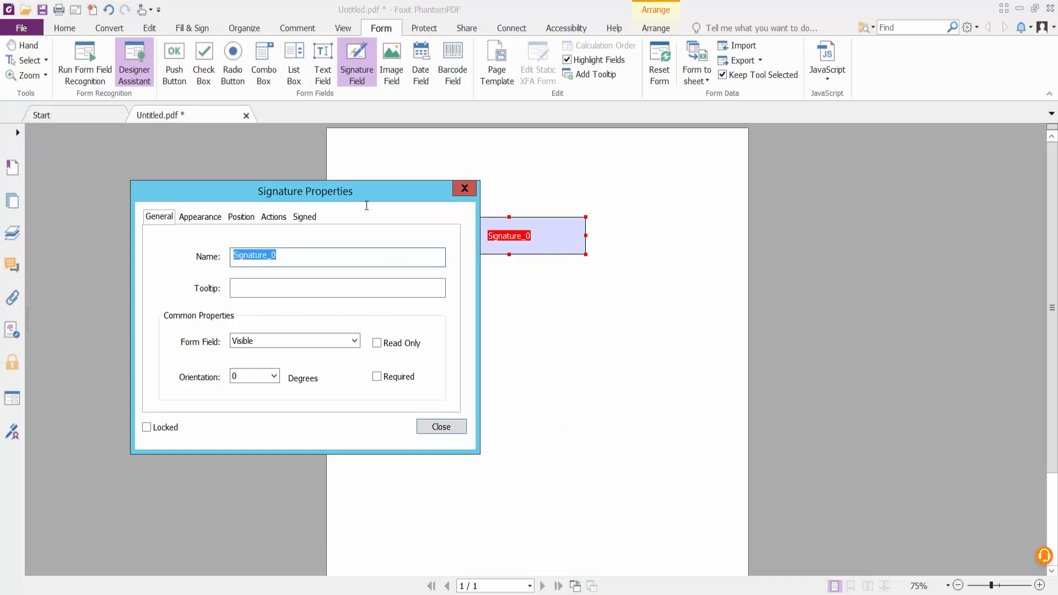
left_click_drag(304, 190, 267, 169)
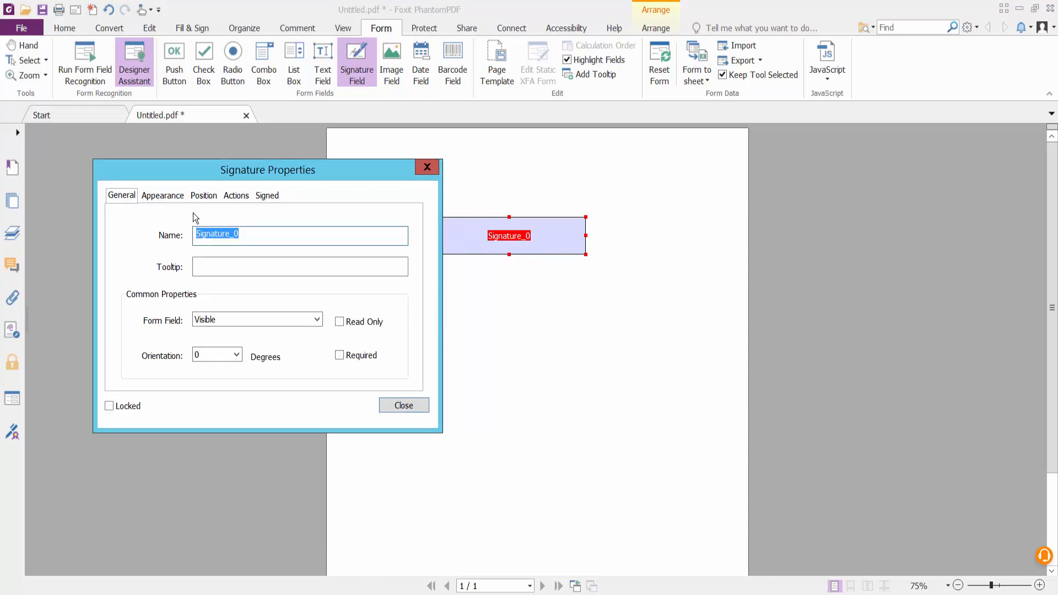
left_click(162, 195)
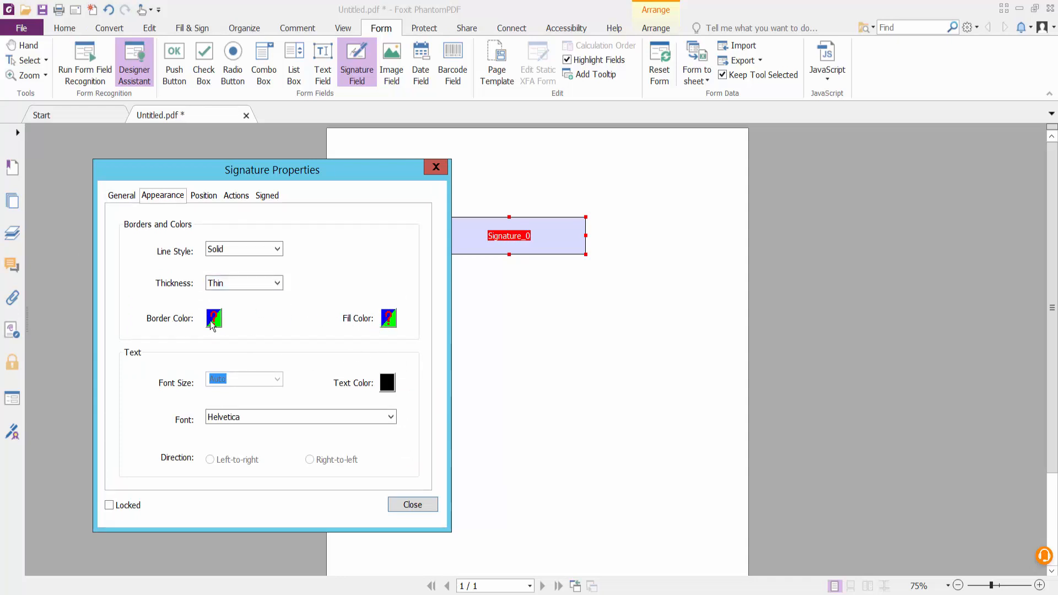
mouse_move(389, 394)
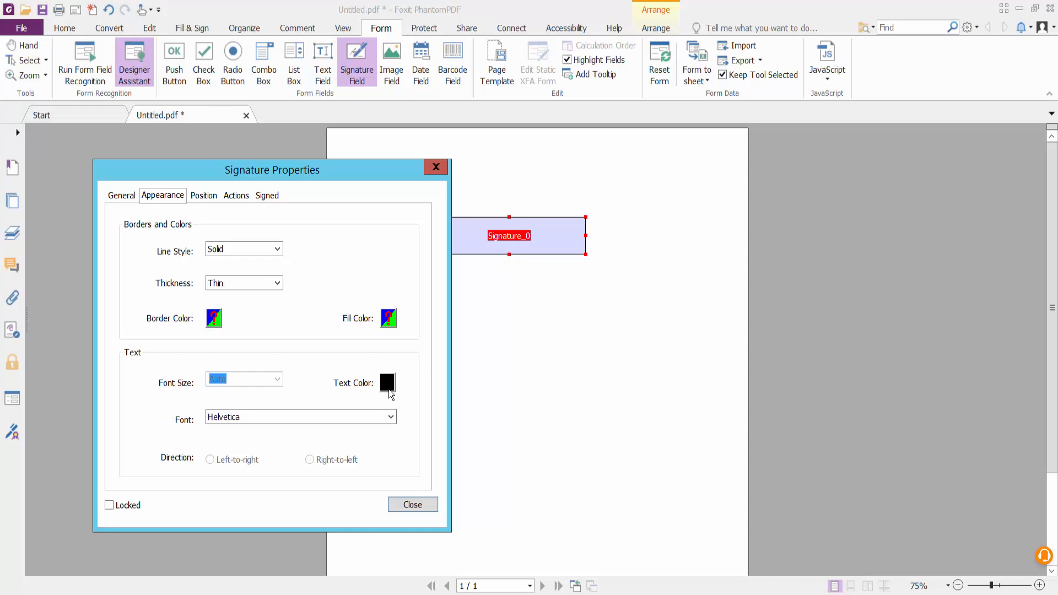
left_click(386, 382)
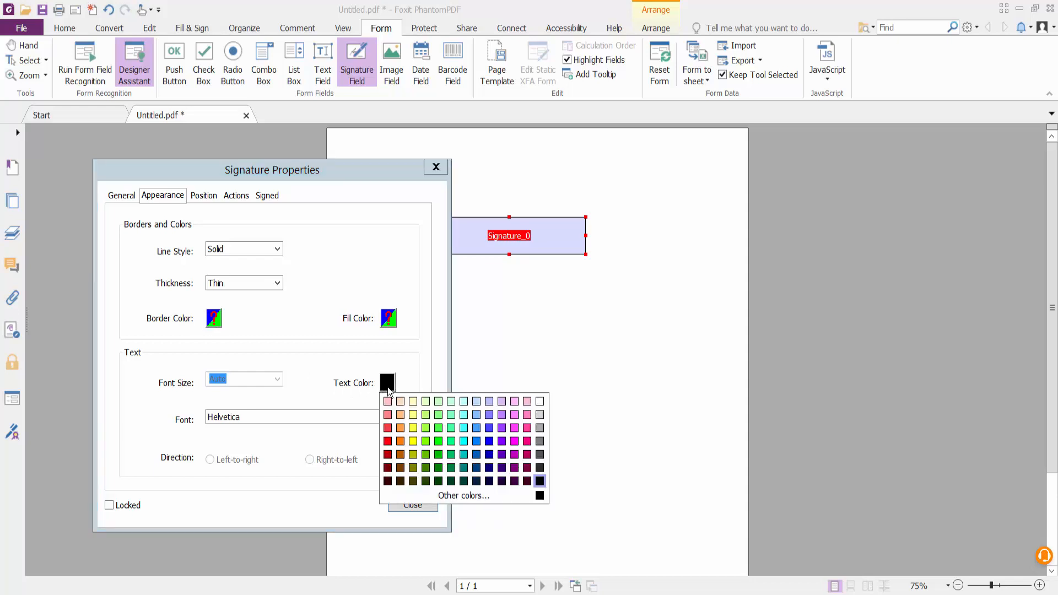
mouse_move(518, 452)
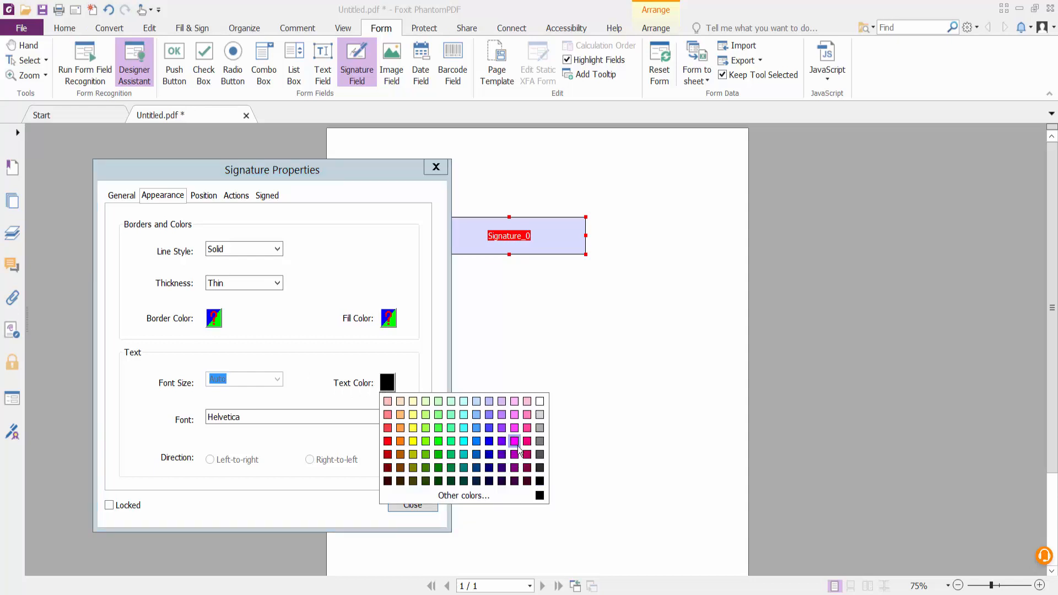
left_click(502, 441)
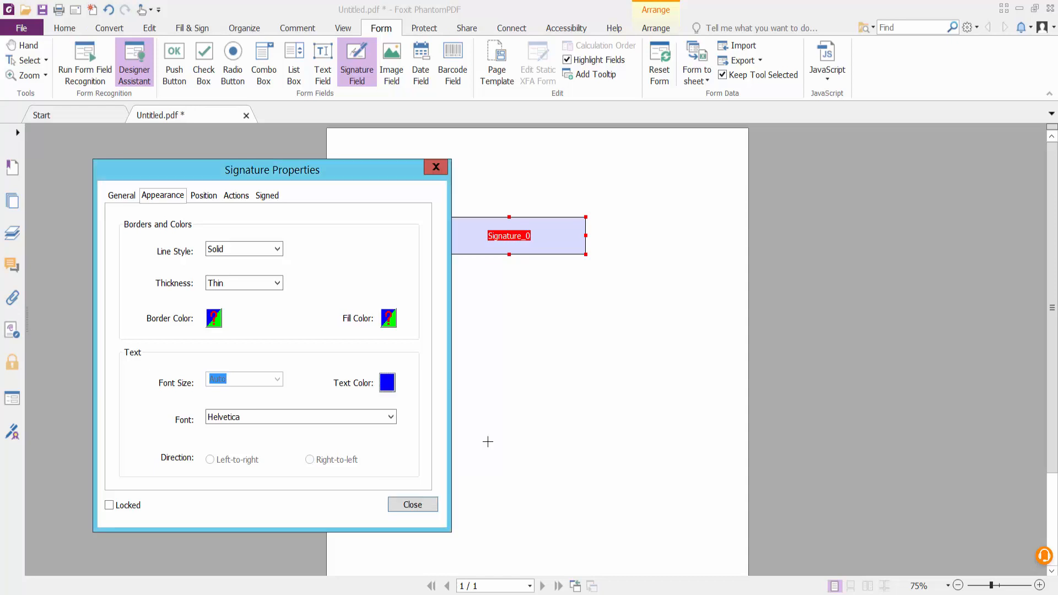
mouse_move(176, 292)
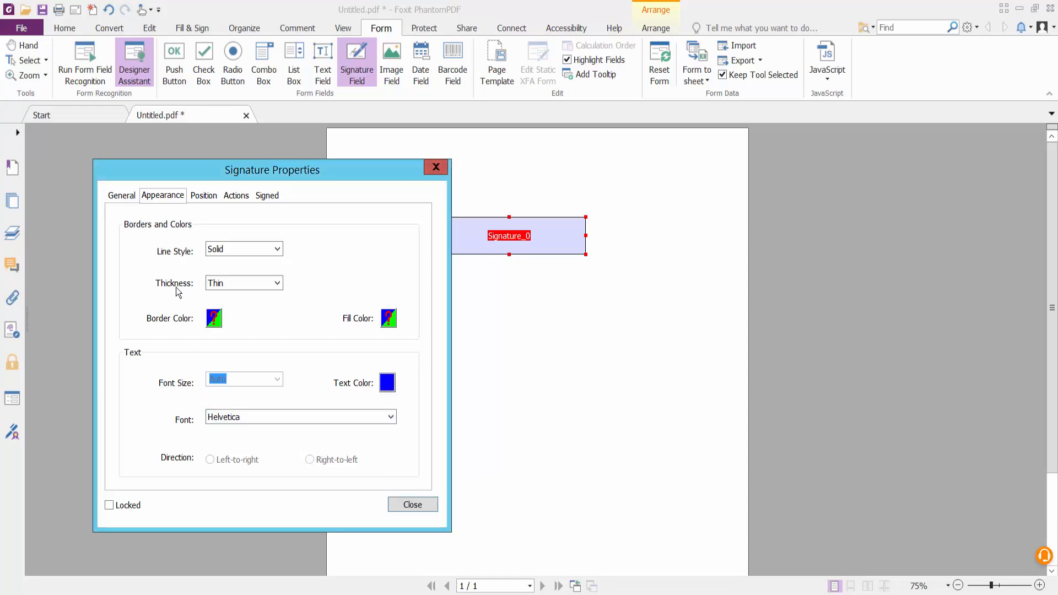
mouse_move(156, 263)
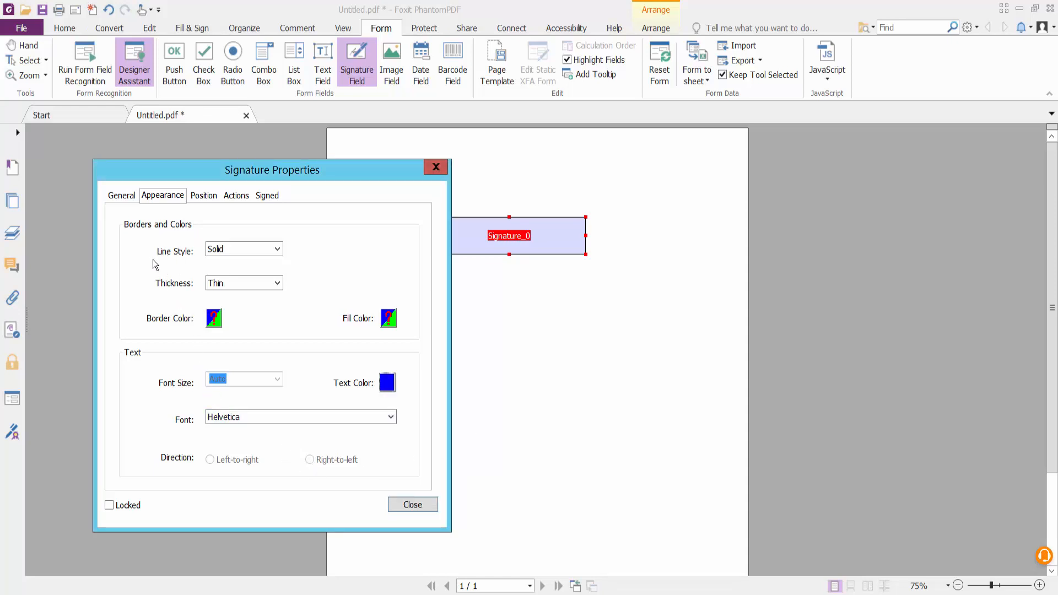
mouse_move(172, 328)
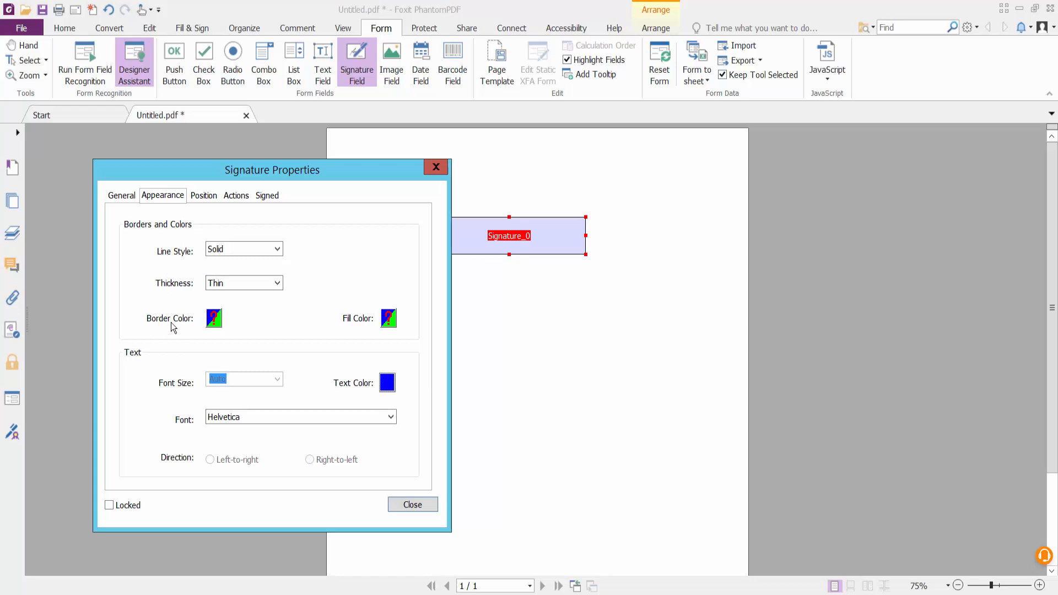
mouse_move(346, 391)
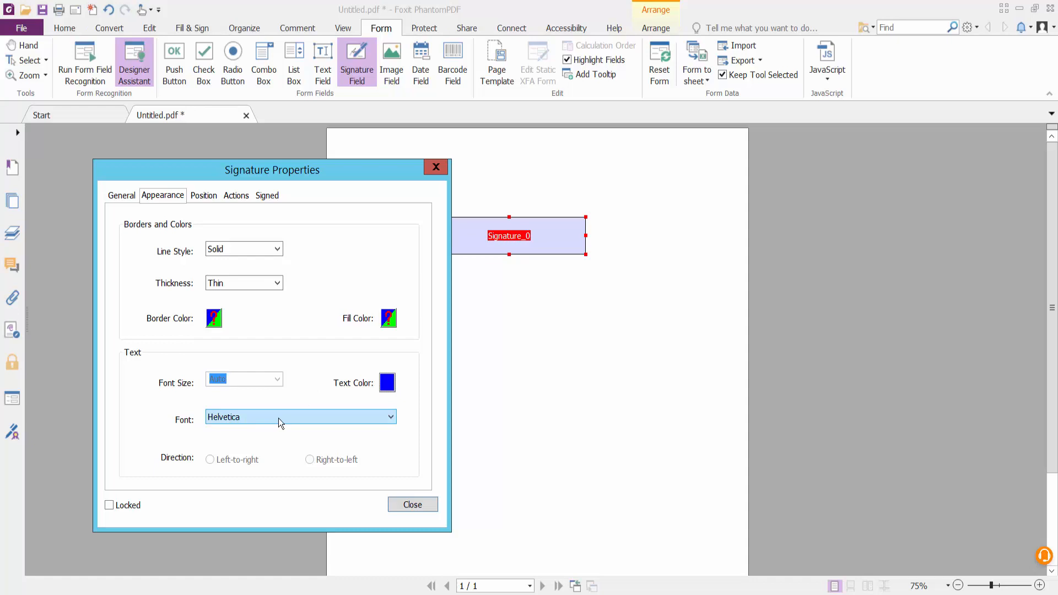
mouse_move(283, 425)
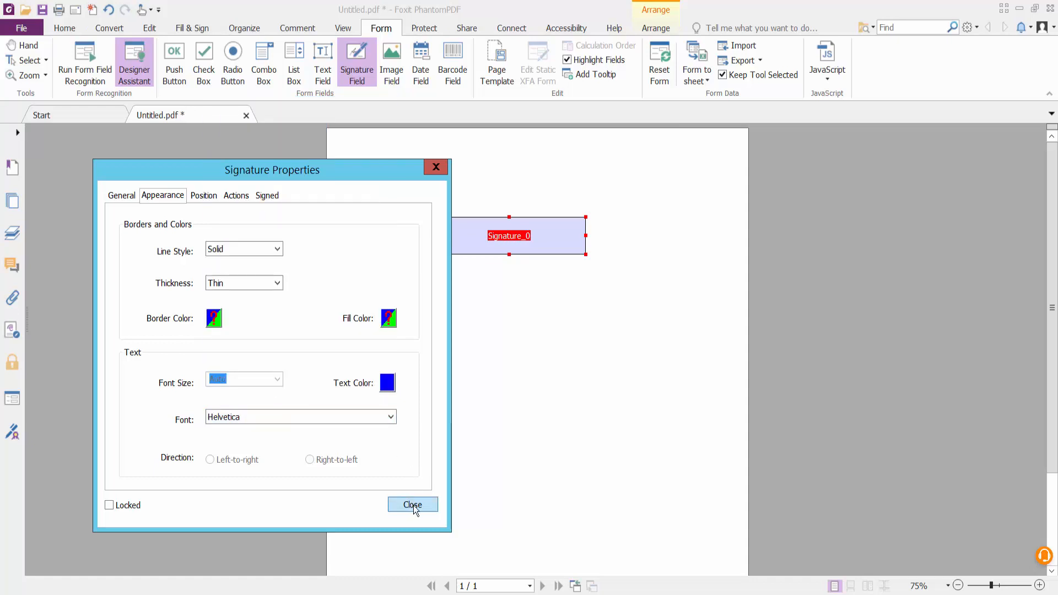
left_click(411, 504)
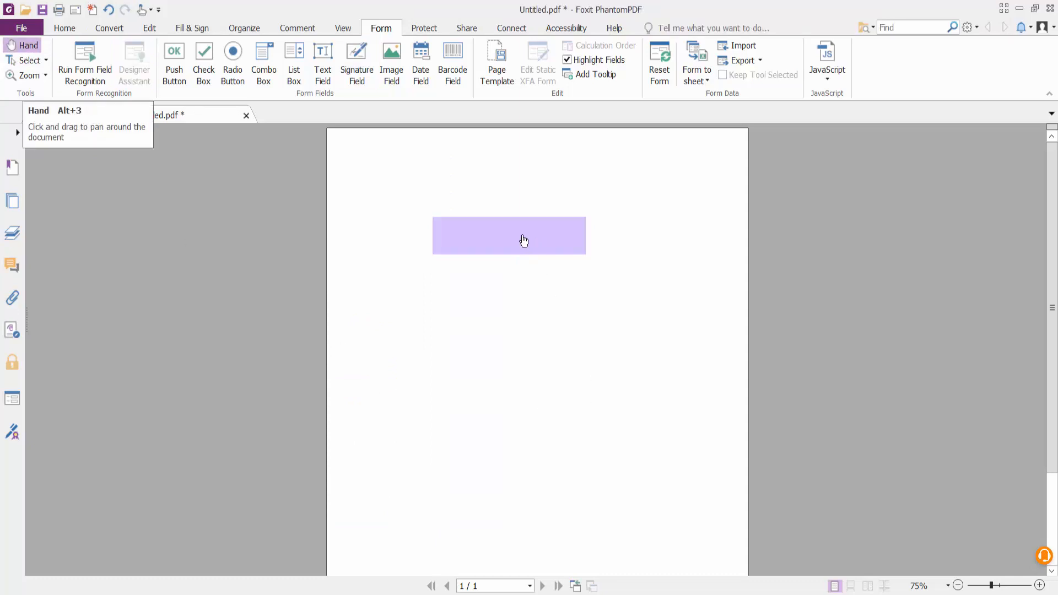
Open Sign Document from the signature field and expand the Sign As identity list.
left_click(508, 235)
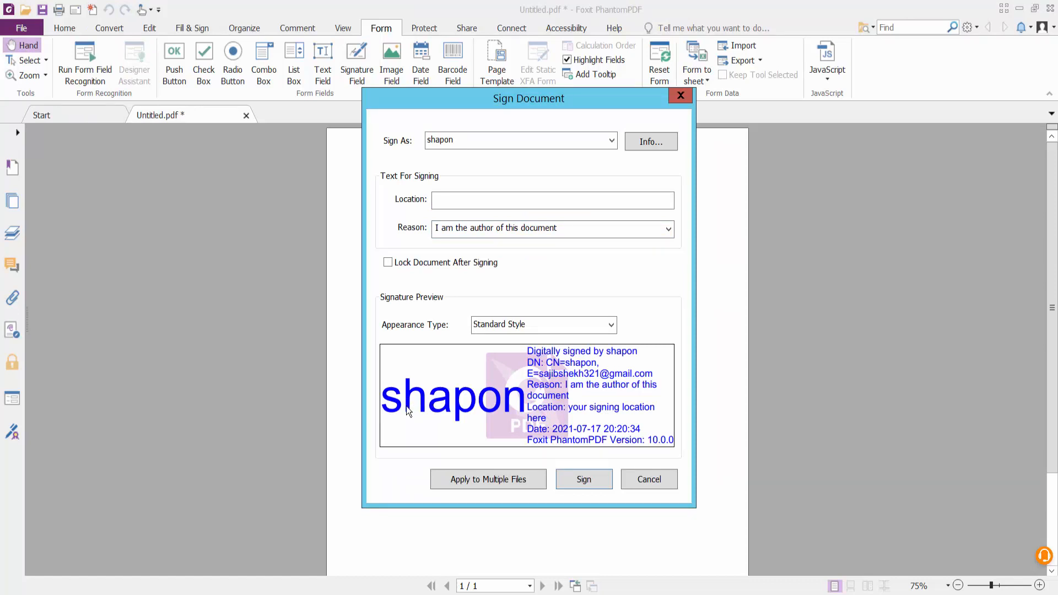
left_click(609, 141)
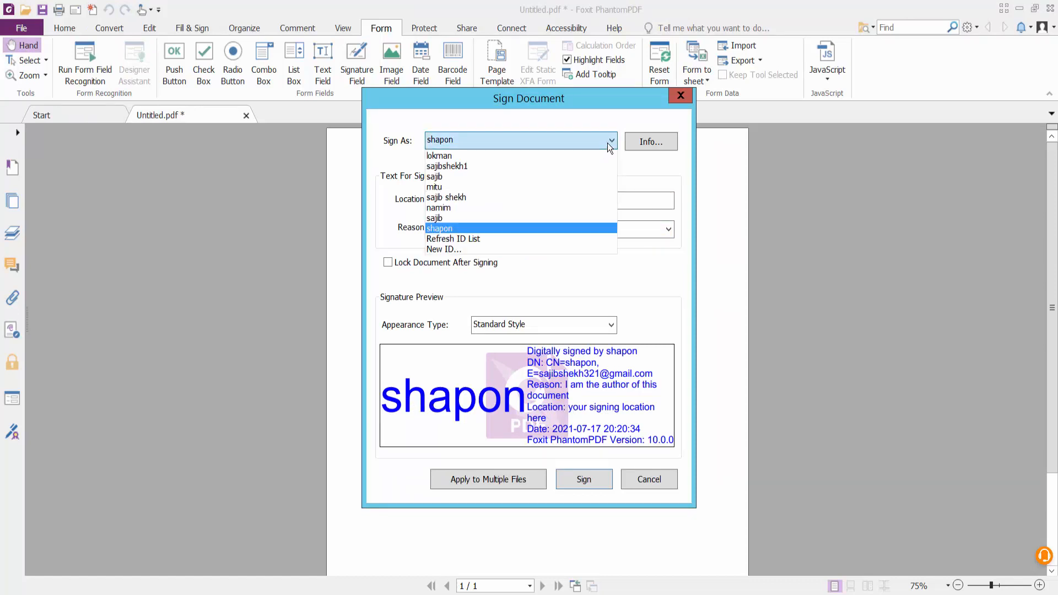
mouse_move(442, 249)
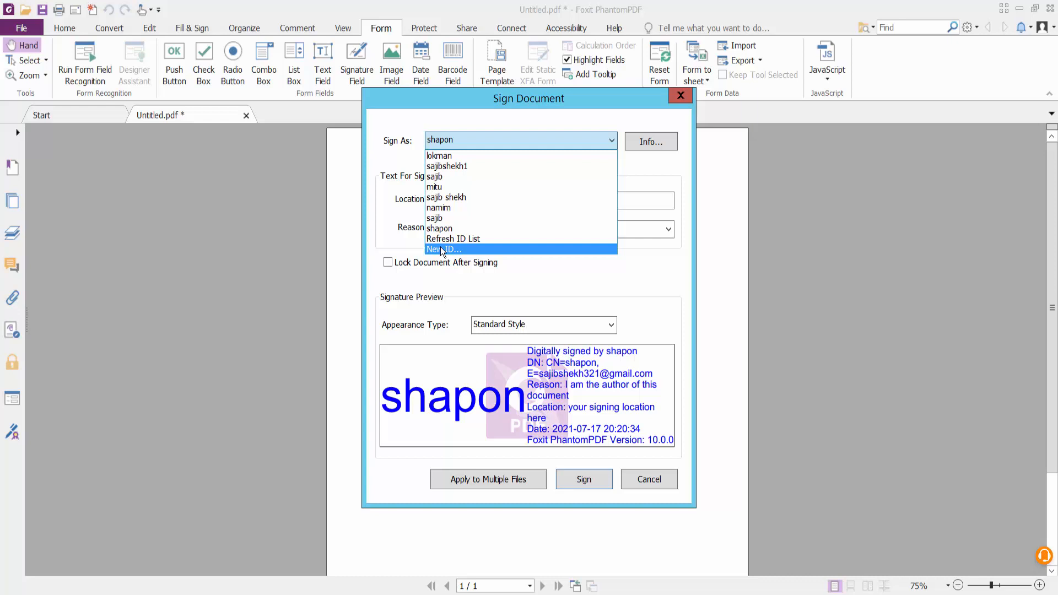
Start a new digital ID stored in the Windows Certificate Store.
left_click(443, 249)
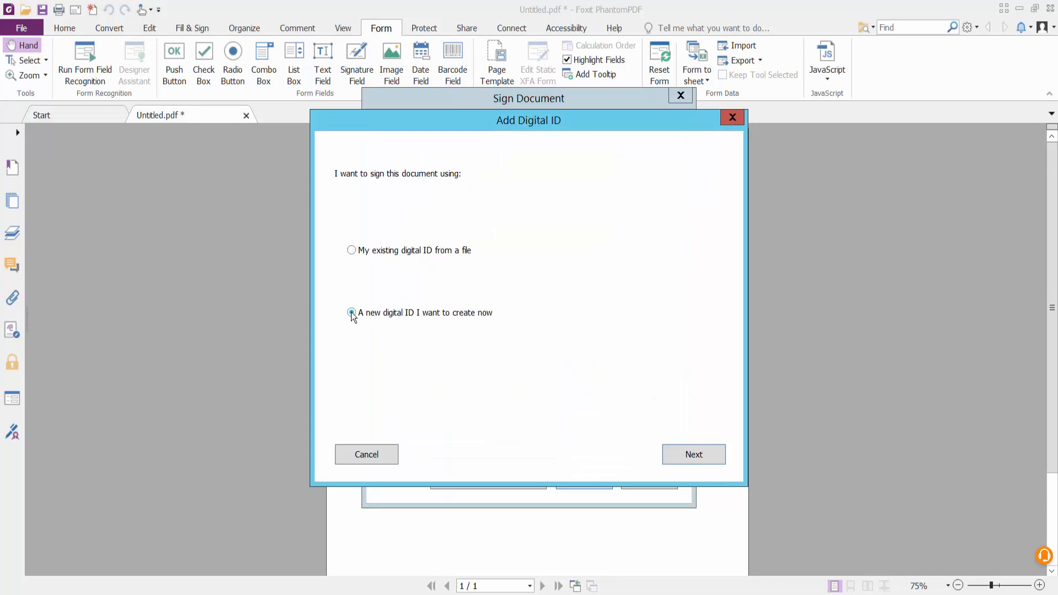
left_click(693, 454)
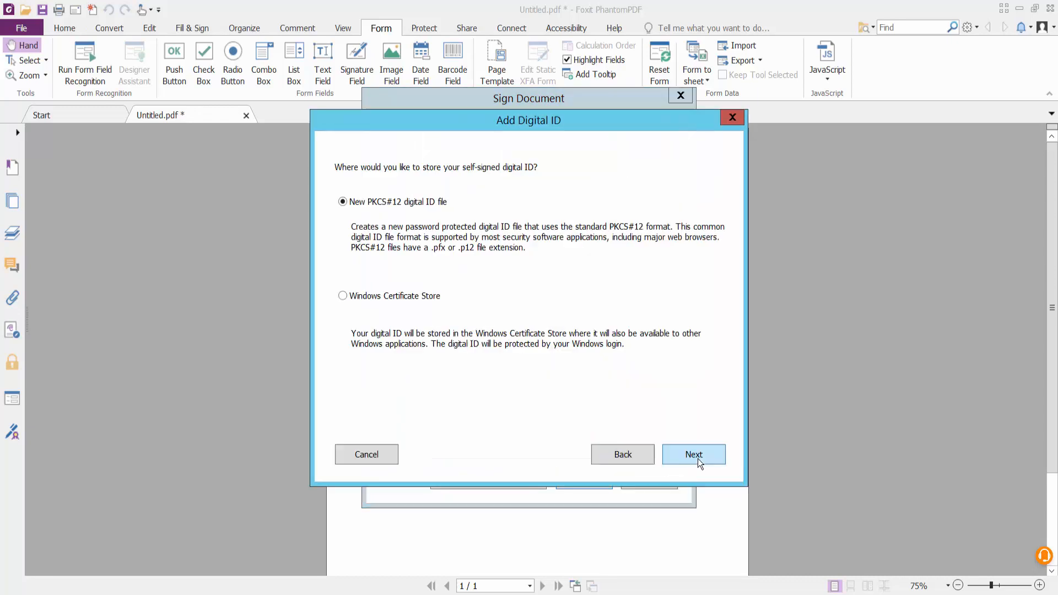
left_click(342, 295)
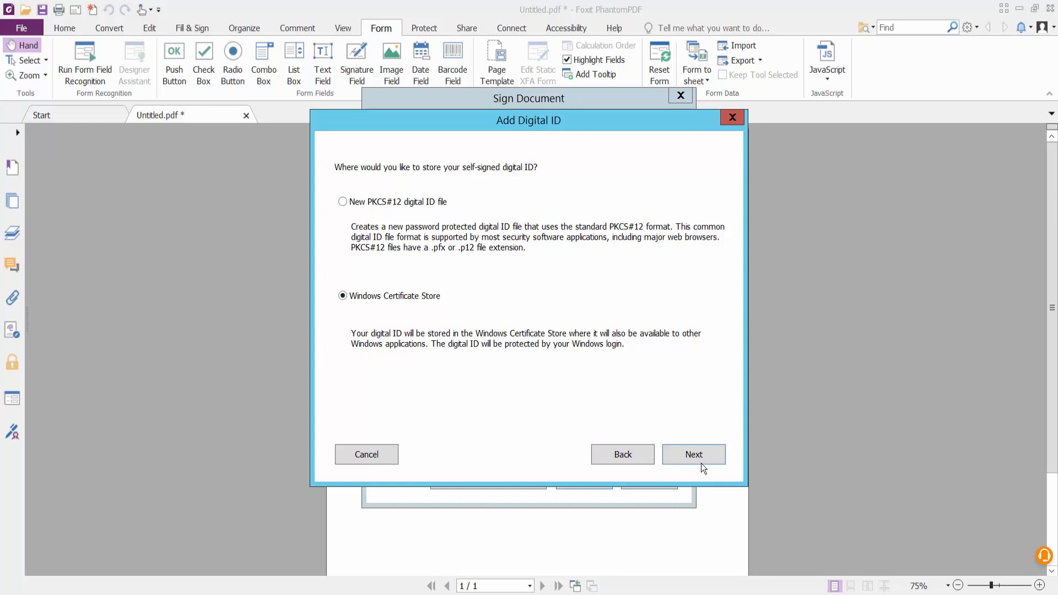
left_click(694, 453)
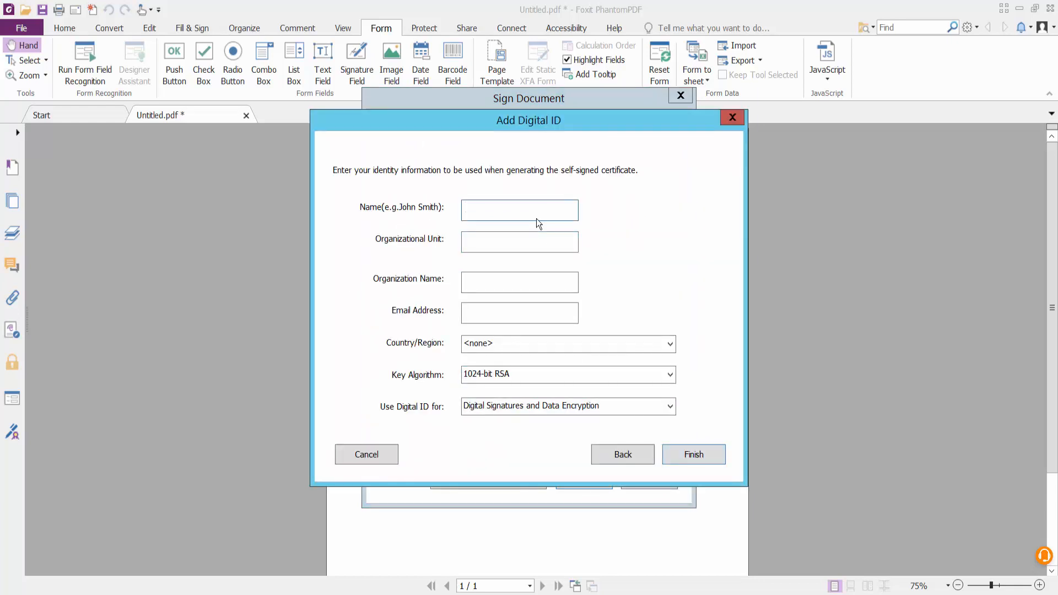
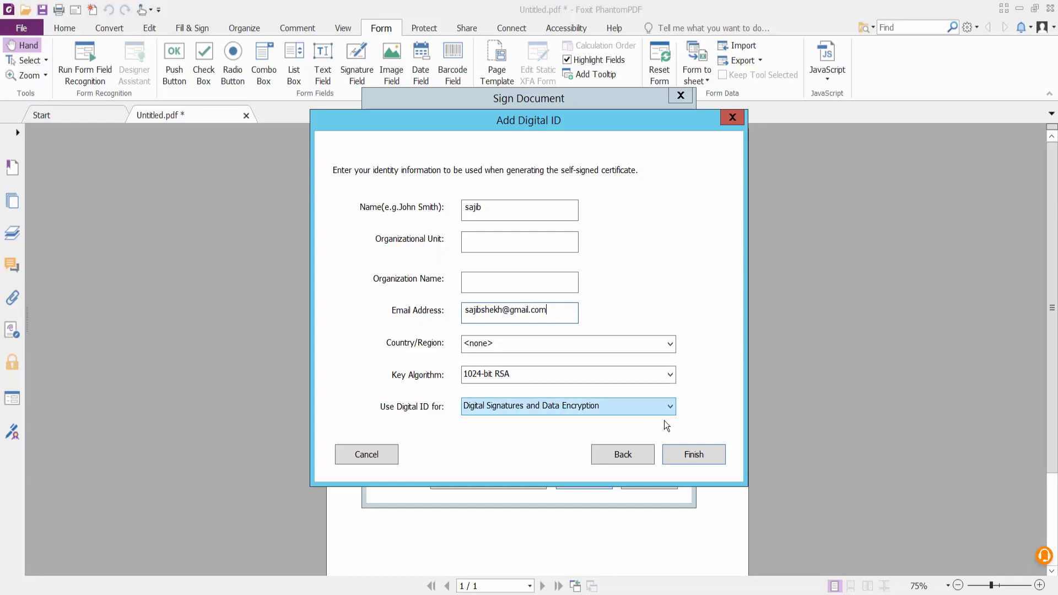
left_click(693, 453)
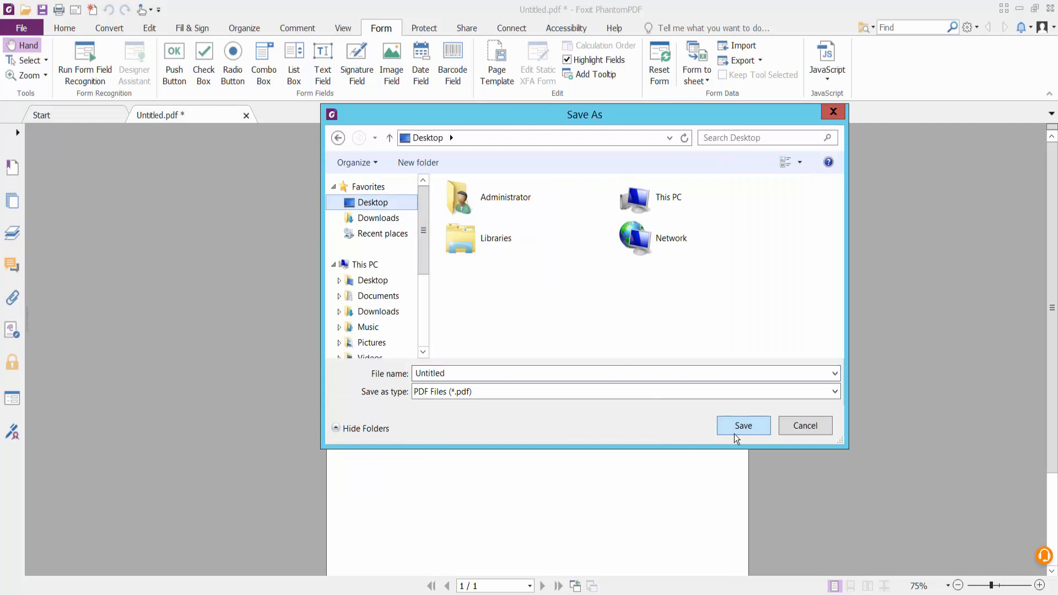
left_click(742, 425)
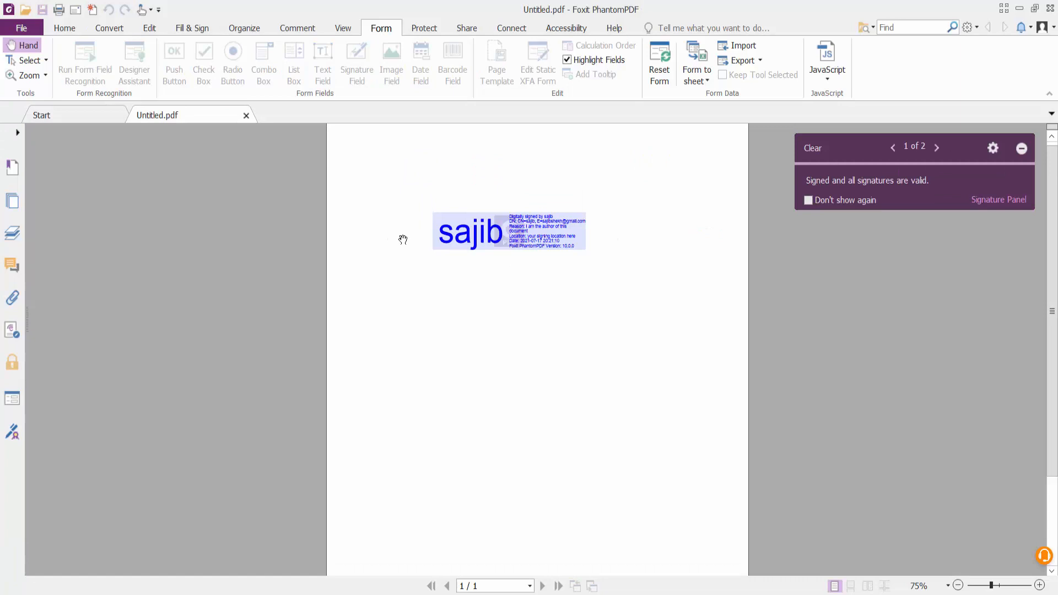
mouse_move(561, 275)
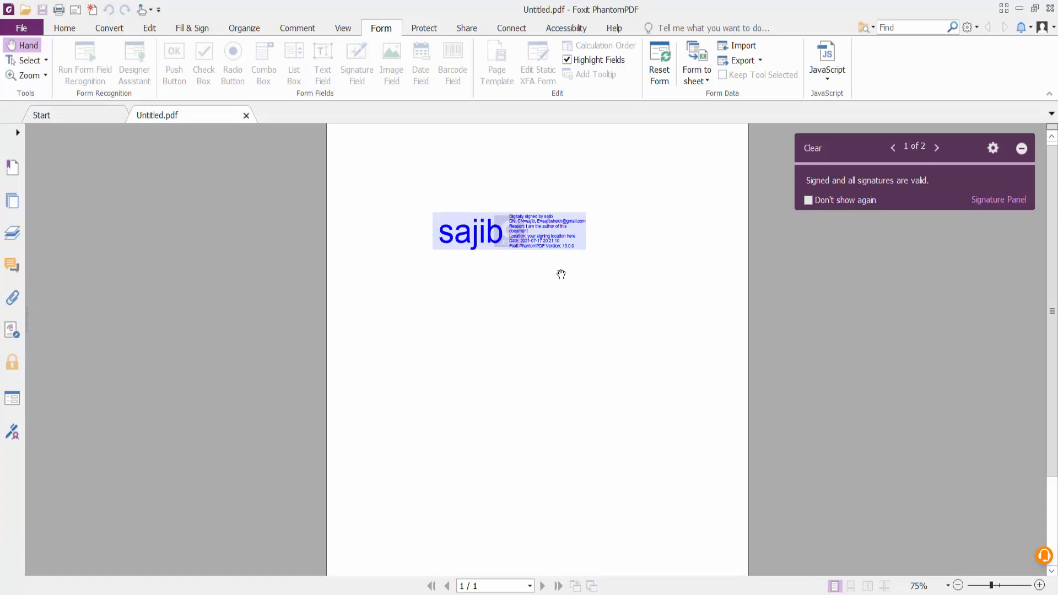
left_click(1040, 586)
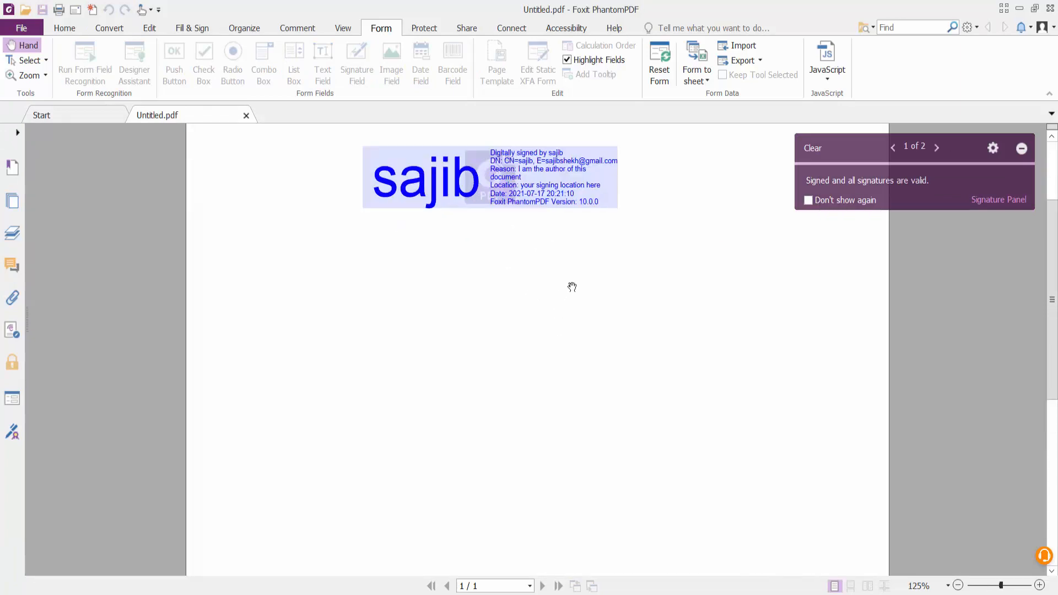
scroll("down", 3)
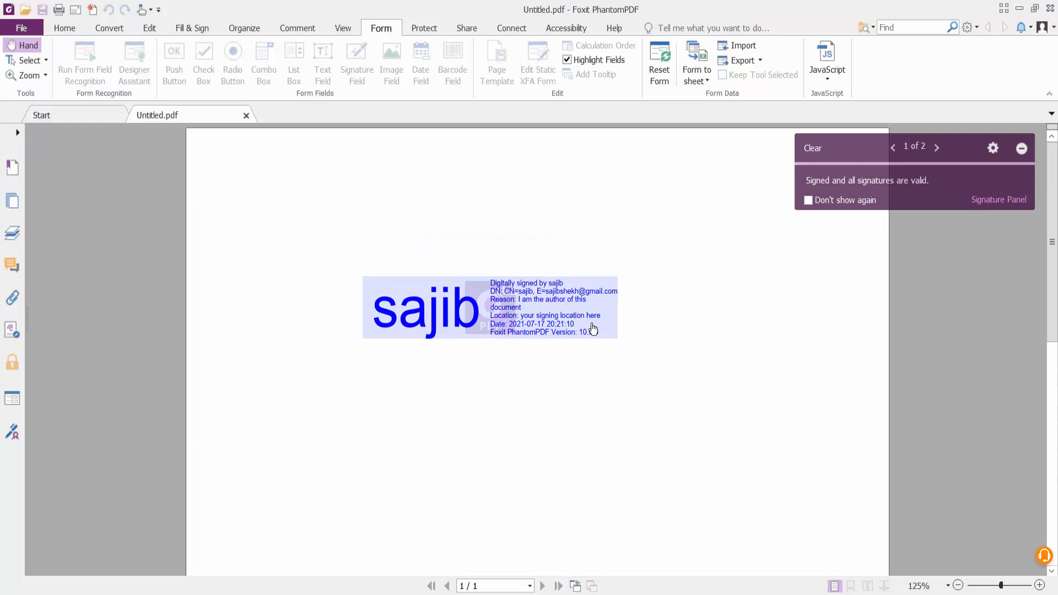
mouse_move(594, 326)
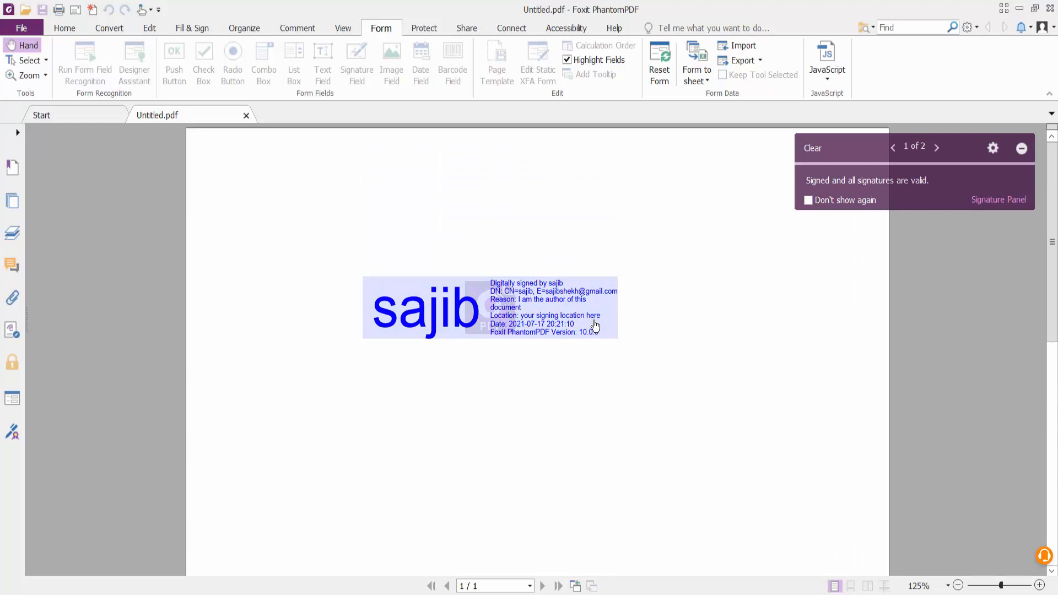